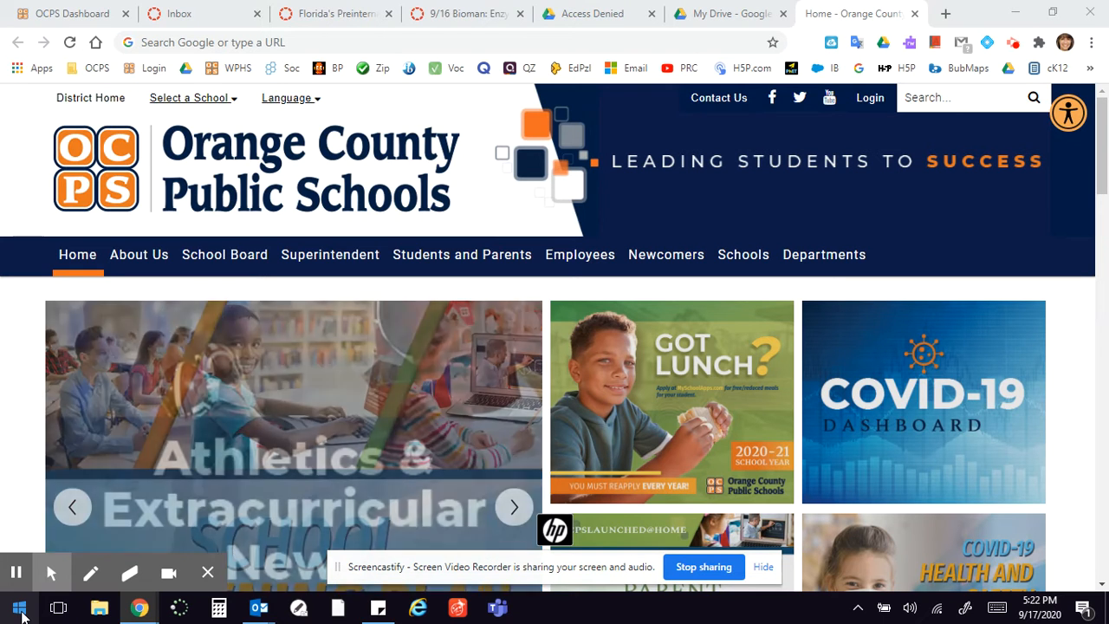
Scroll the Start menu app list down to the entries around Snipping Tool.
{"action": "left_click", "coordinate": [14, 605]}
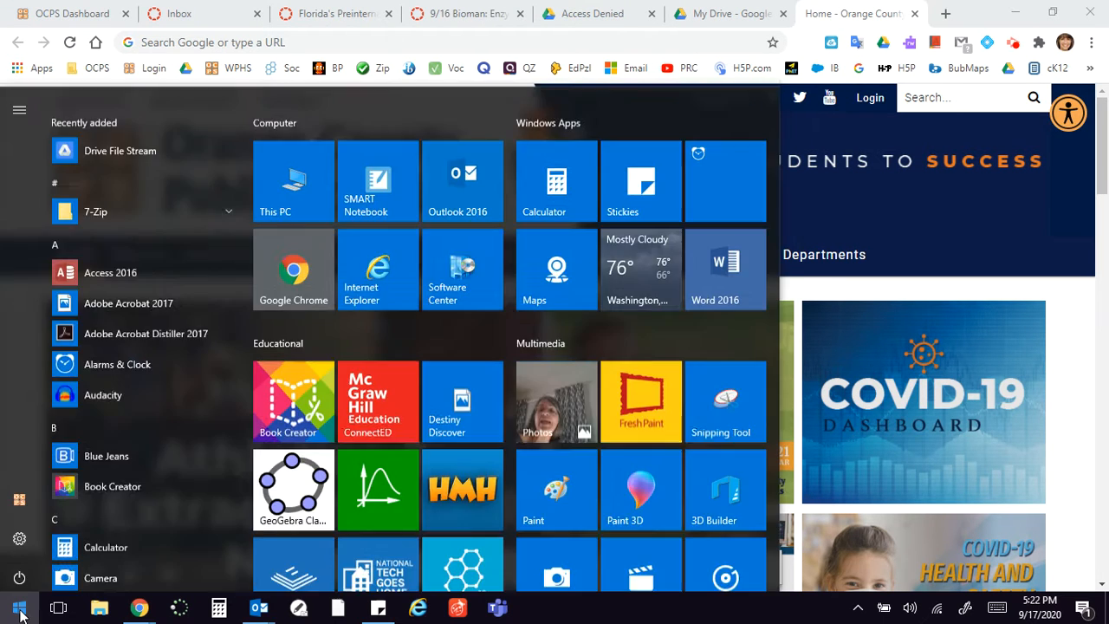
{"action": "scroll", "scroll_direction": "down", "scroll_amount": 3}
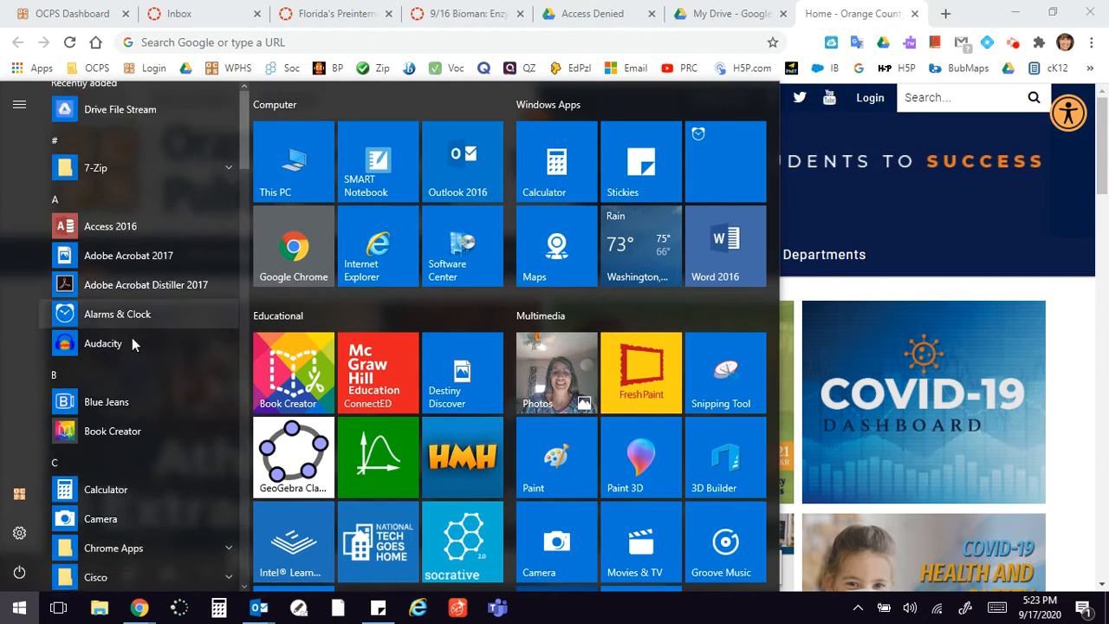
{"action": "scroll", "scroll_direction": "down", "scroll_amount": 3}
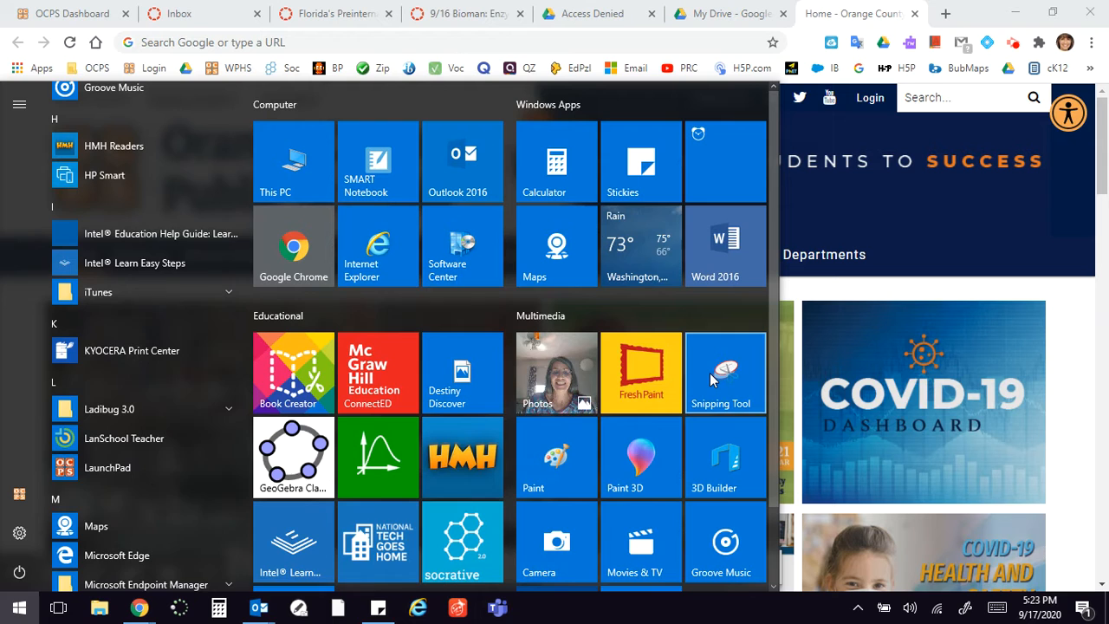
Launch Snipping Tool and bring up its Options dialog.
{"action": "left_click", "coordinate": [725, 373]}
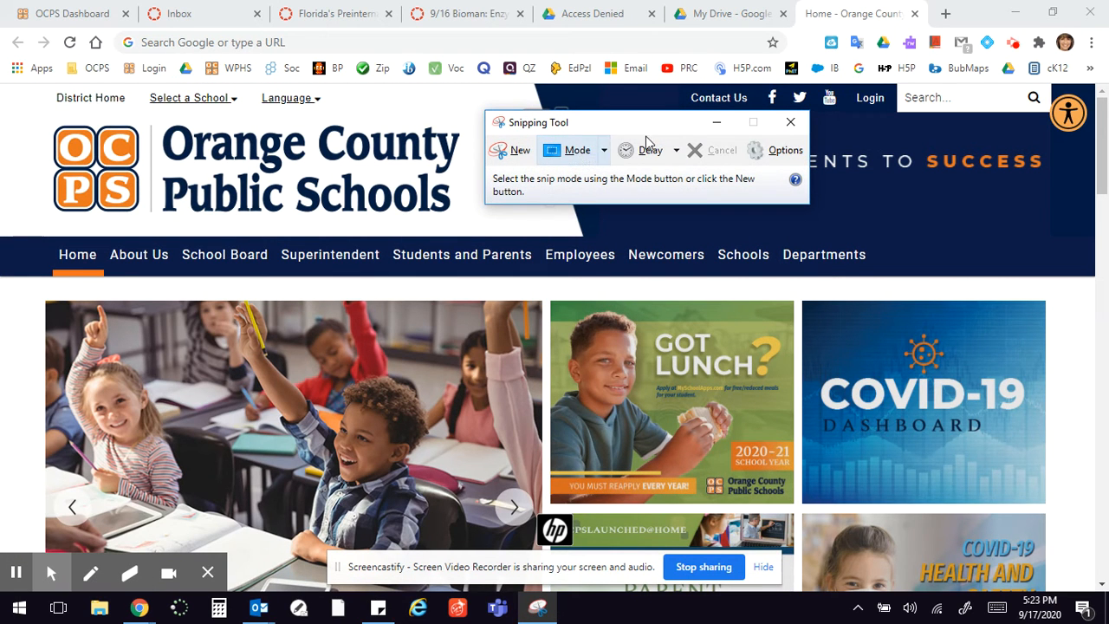
{"action": "mouse_move", "coordinate": [778, 156]}
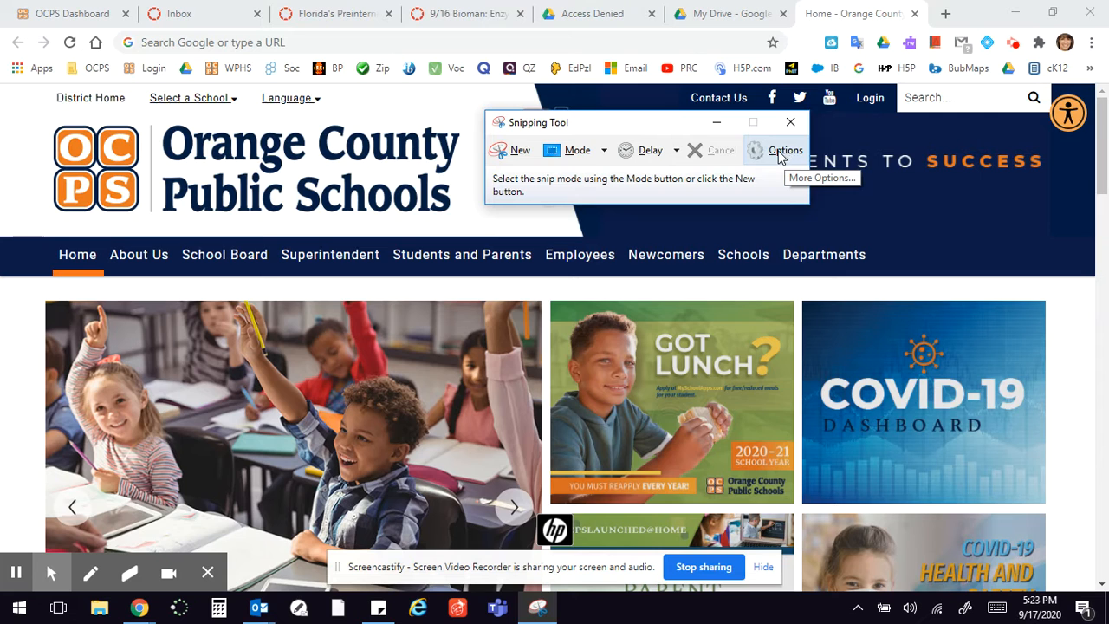
{"action": "left_click", "coordinate": [776, 149]}
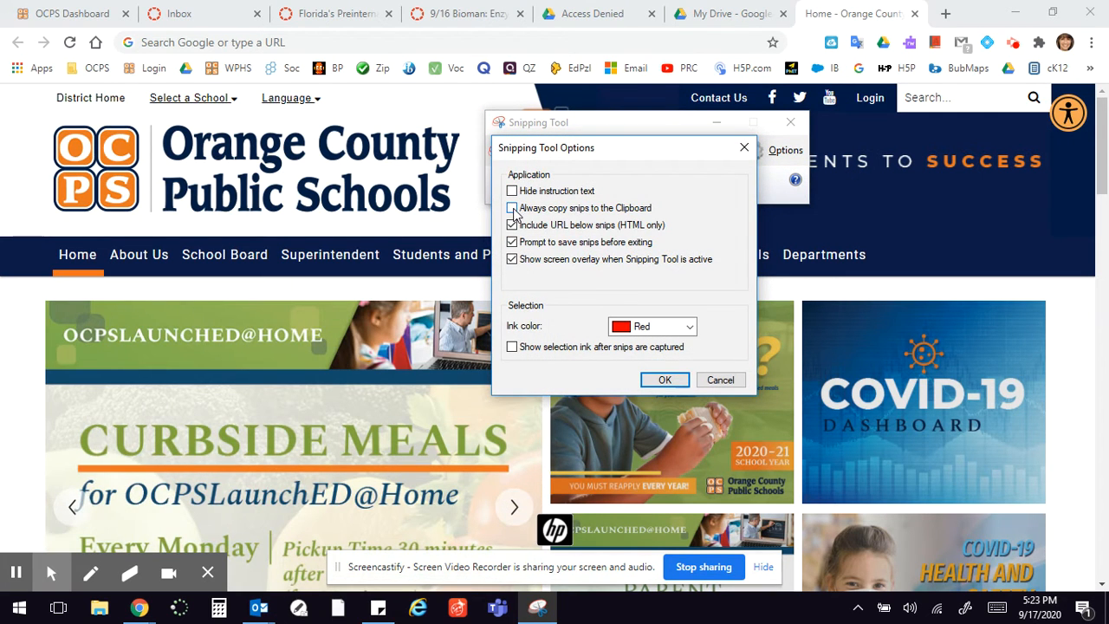
Turn off 'Always copy snips to the Clipboard' and apply the options.
{"action": "left_click", "coordinate": [513, 225]}
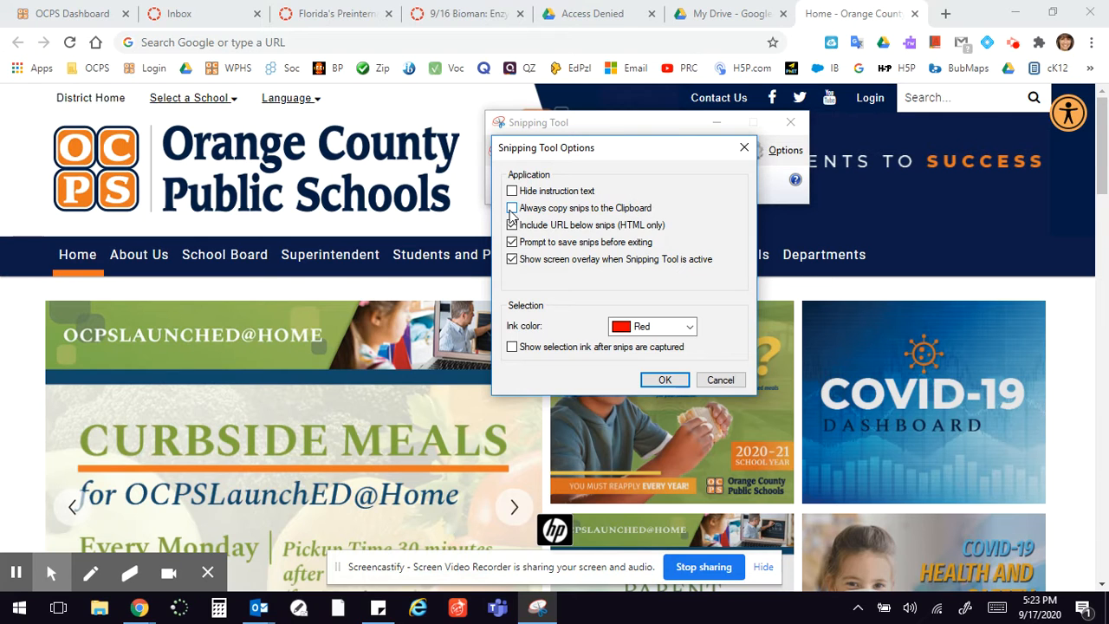
{"action": "left_click", "coordinate": [513, 225]}
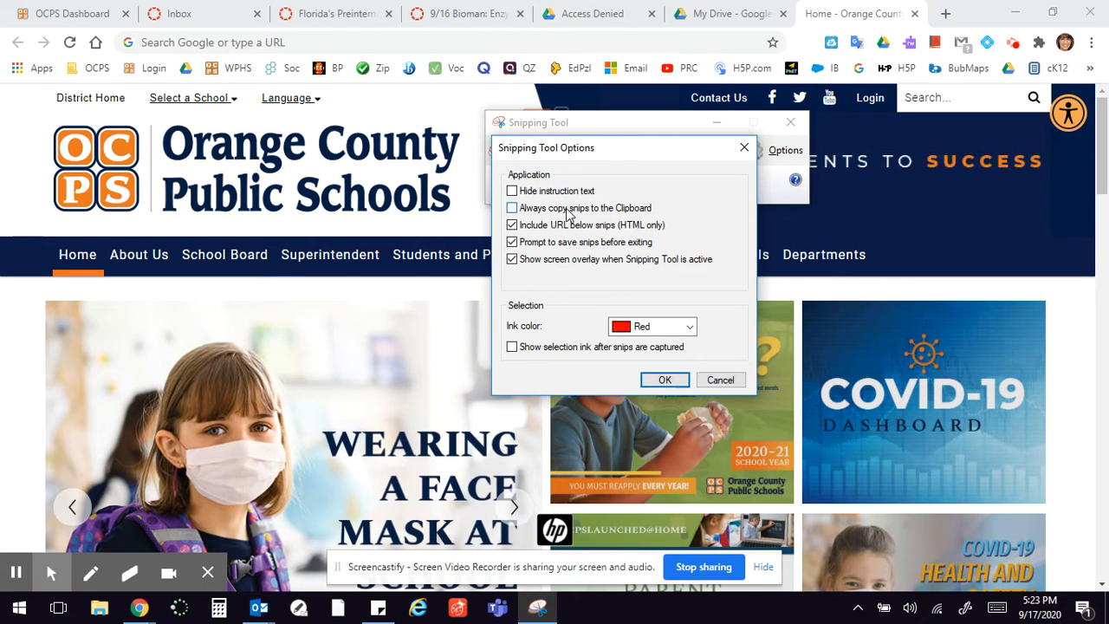
{"action": "left_click", "coordinate": [513, 208]}
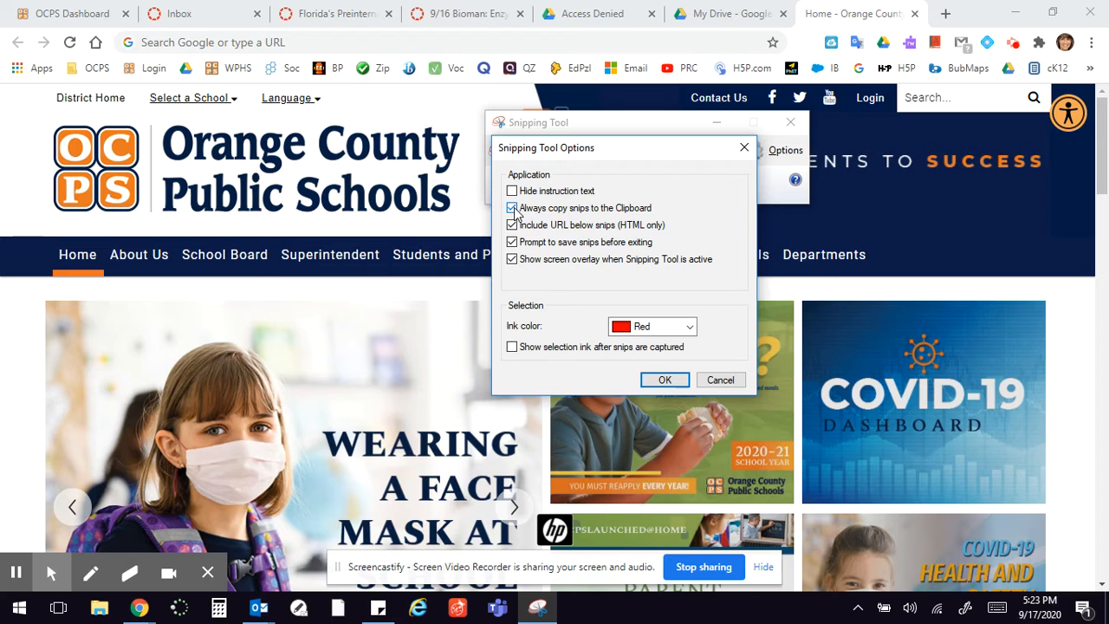
{"action": "left_click", "coordinate": [511, 208]}
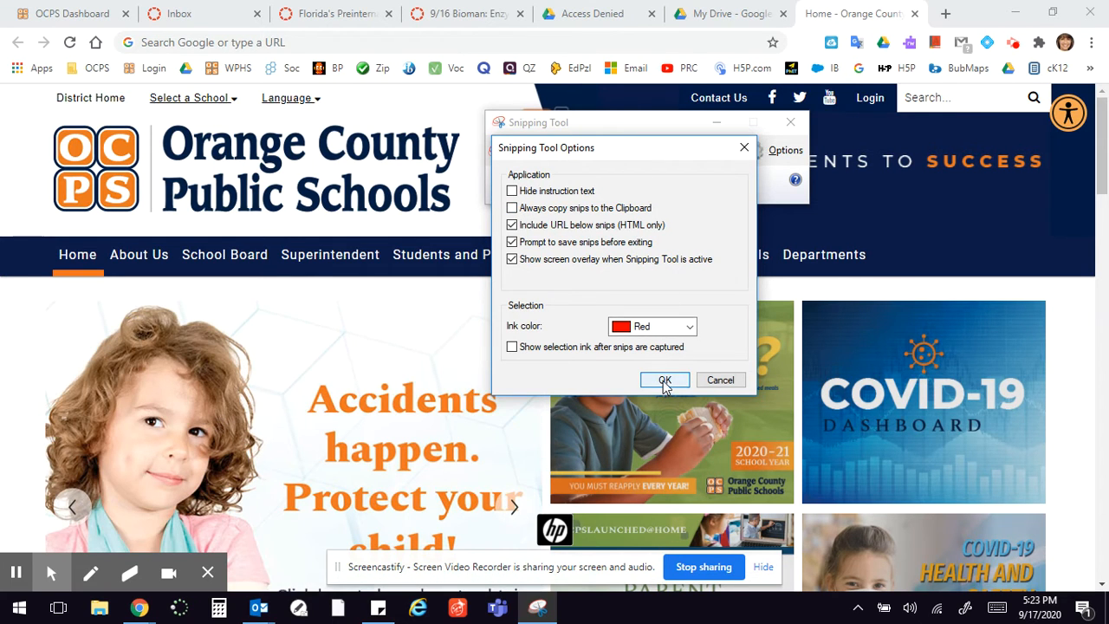
{"action": "left_click", "coordinate": [664, 379]}
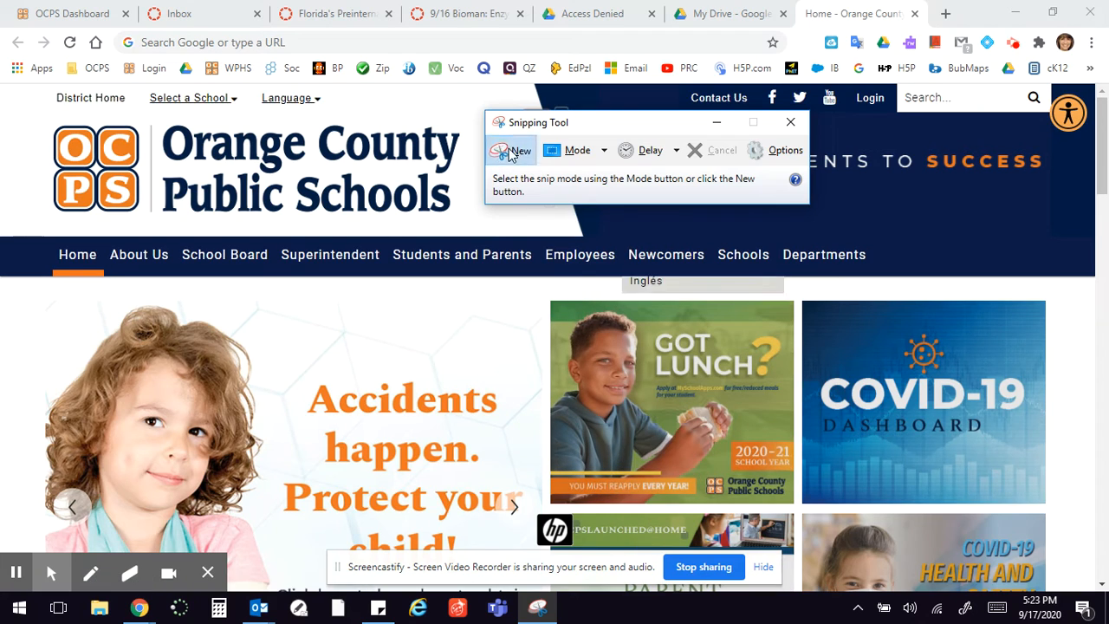
Capture a new snip of the webpage and bring up the File menu to save it.
{"action": "left_click", "coordinate": [513, 149]}
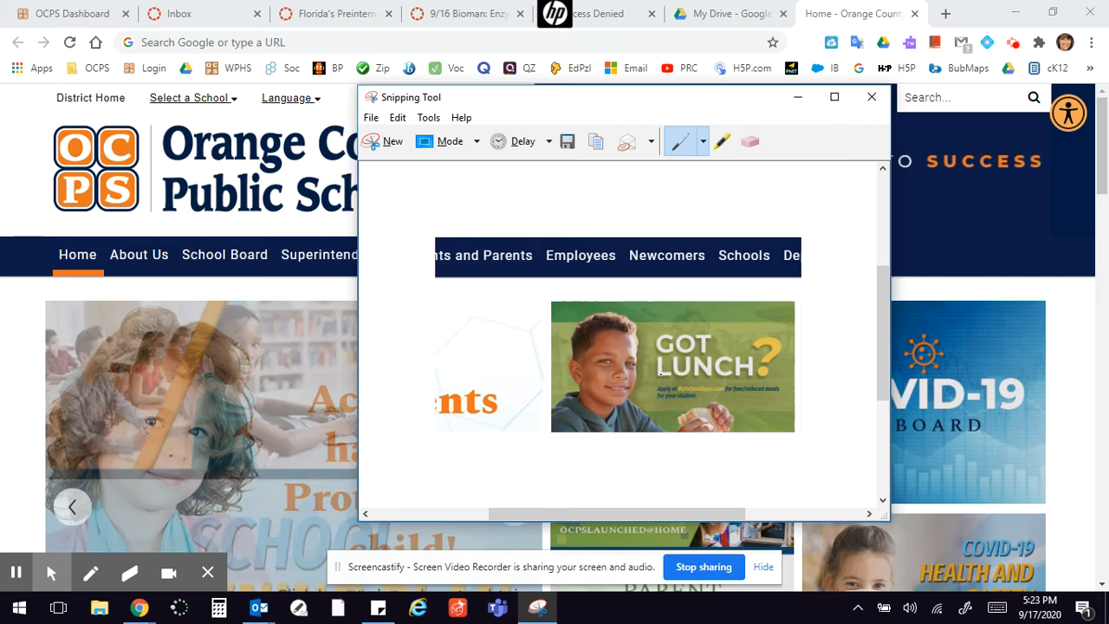
{"action": "left_click", "coordinate": [371, 117]}
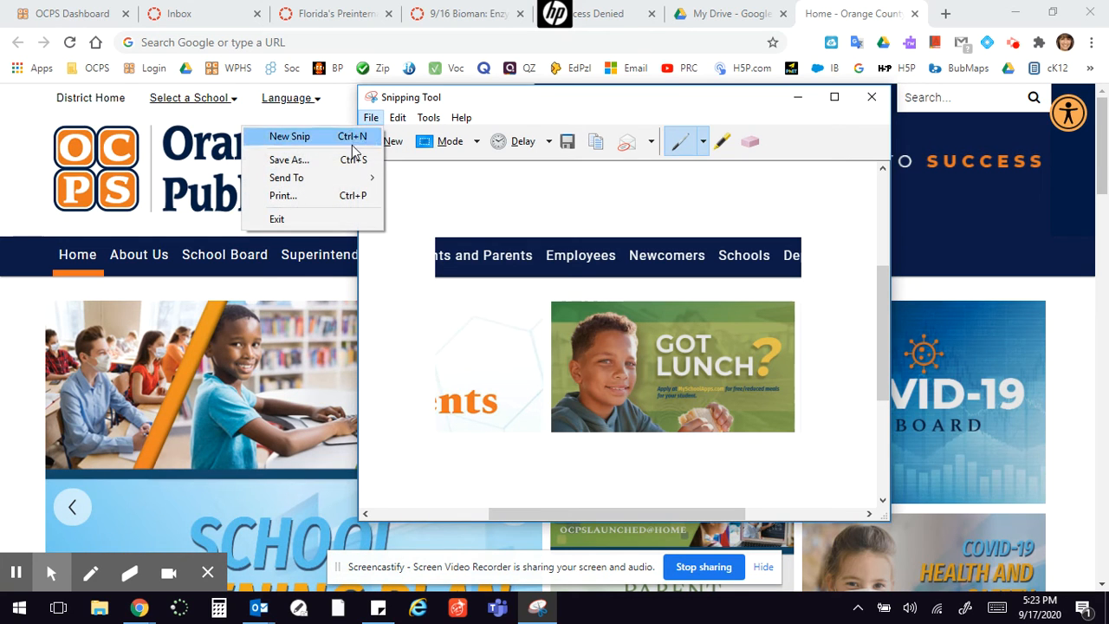